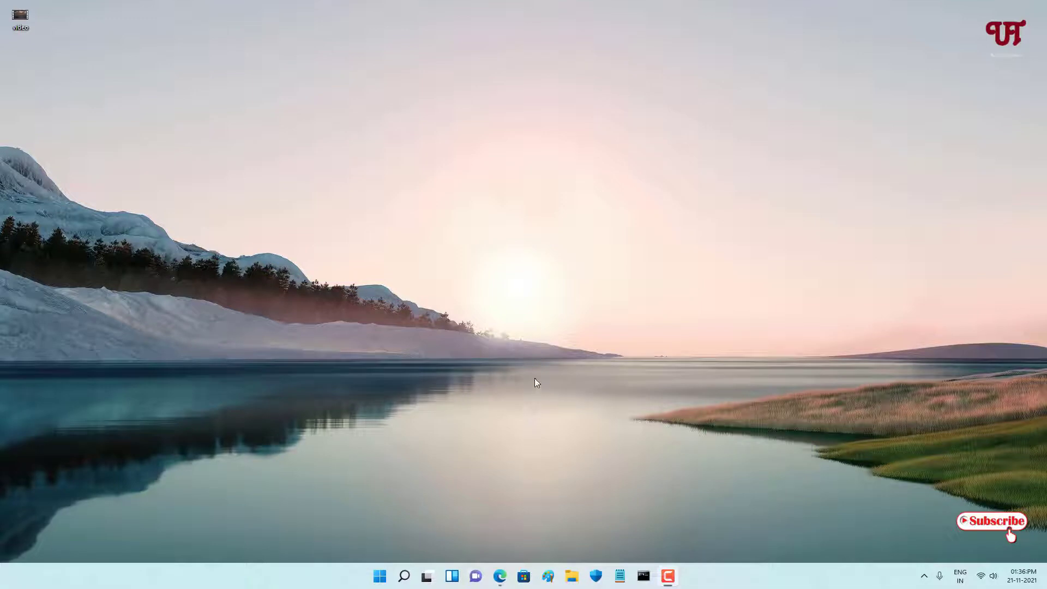
pyautogui.moveTo(431, 385)
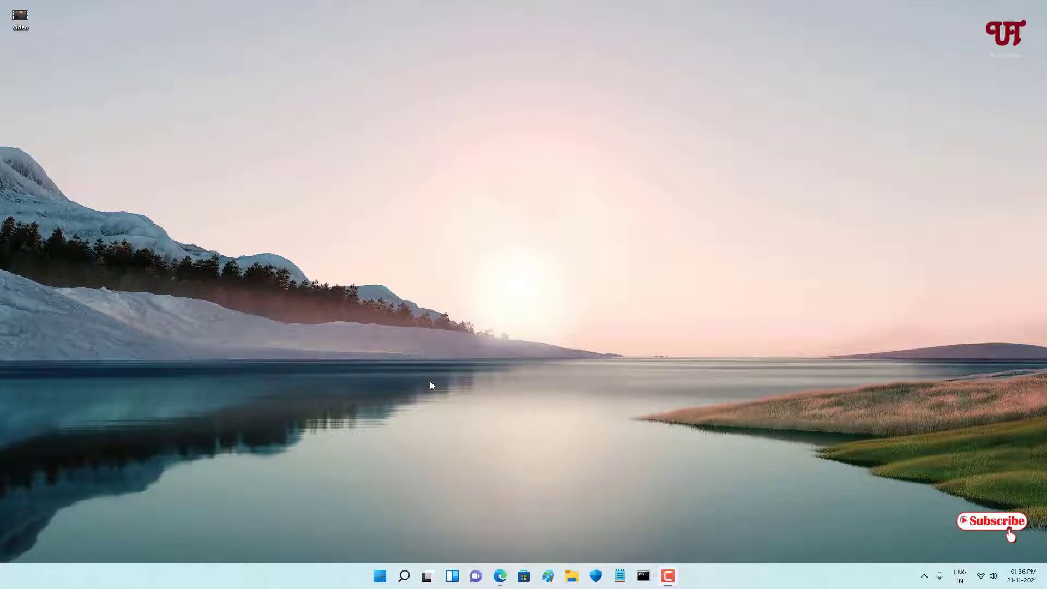
pyautogui.moveTo(459, 407)
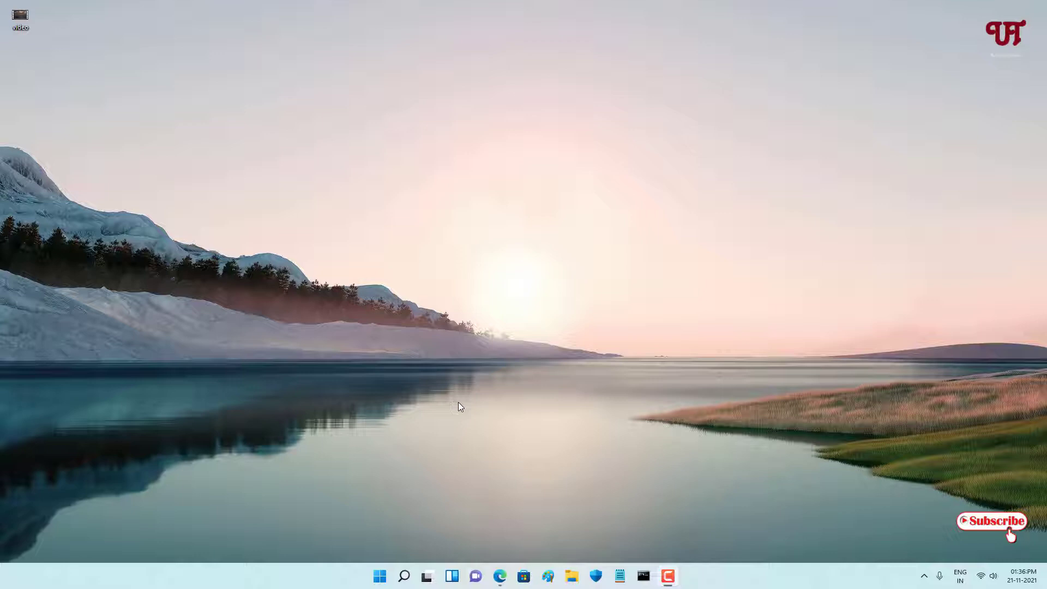
pyautogui.moveTo(475, 387)
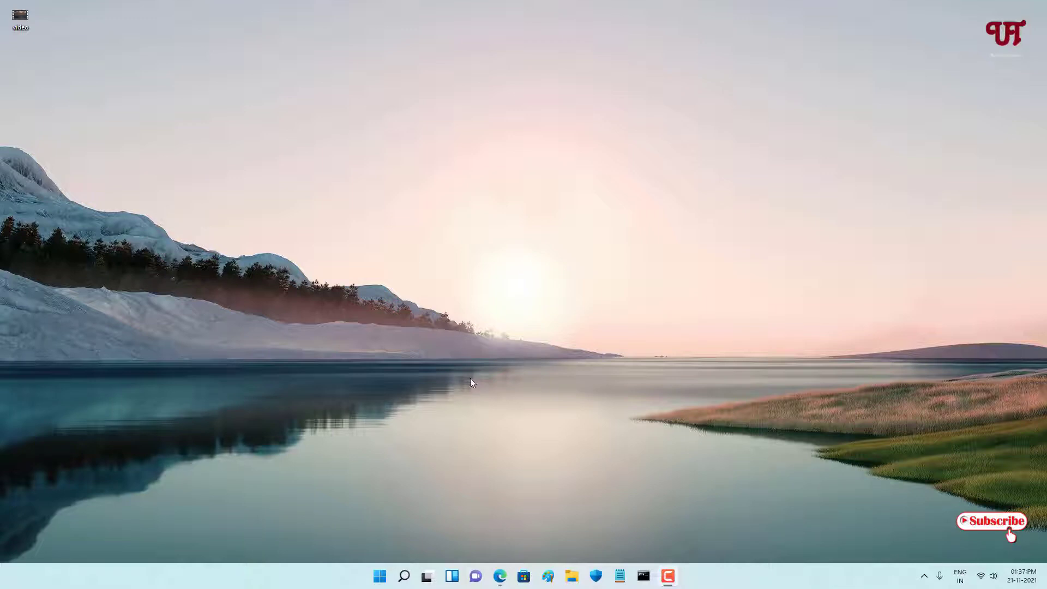
pyautogui.moveTo(52, 58)
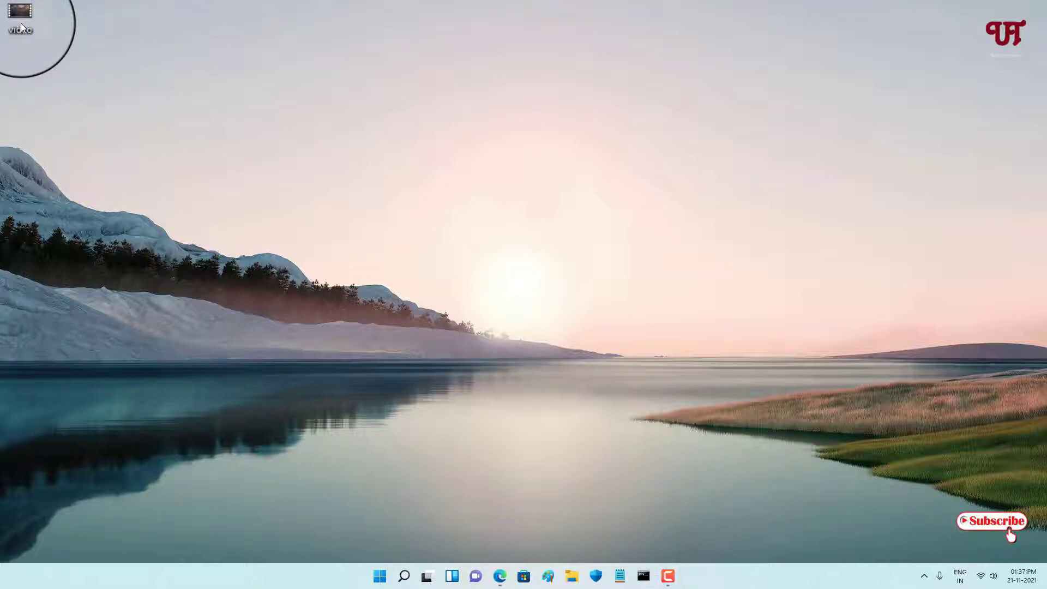
# Open the desktop video file with Movies & TV from its Open with menu.
pyautogui.rightClick(20, 14)
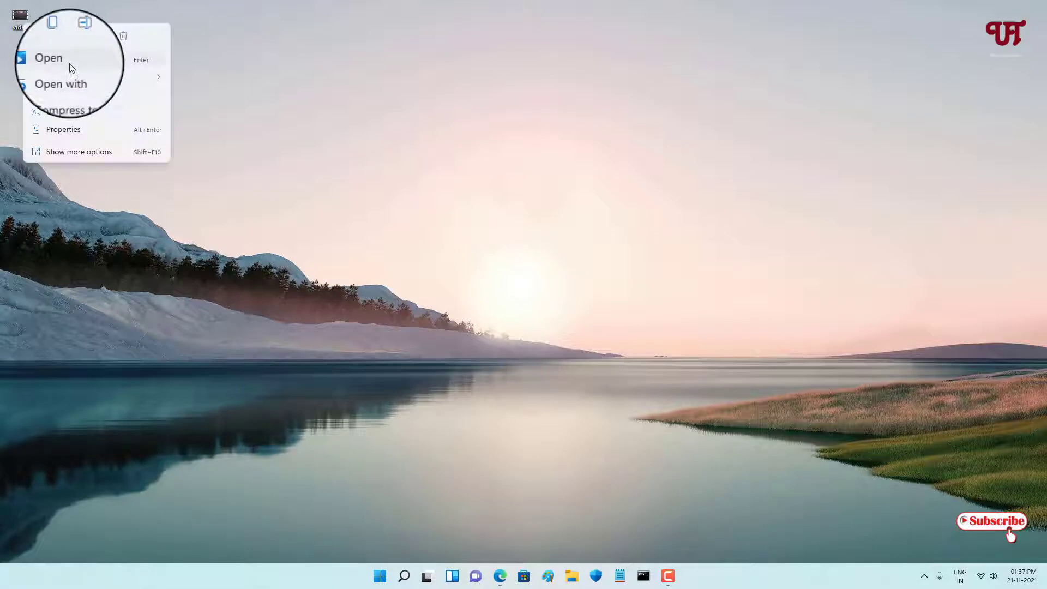
pyautogui.click(61, 76)
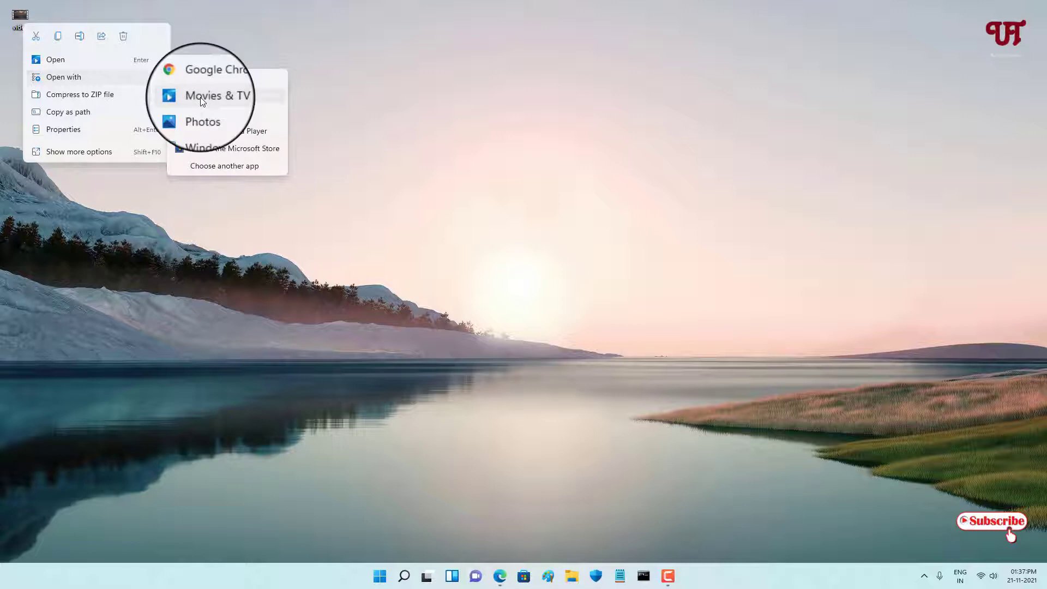
pyautogui.click(216, 95)
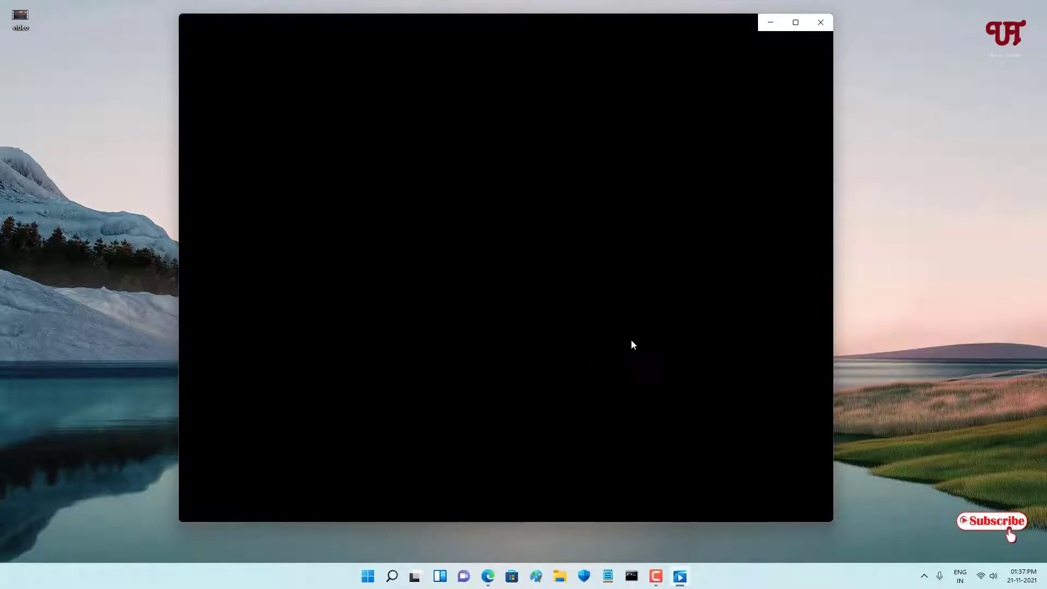
# Switch the aerial city video into Play in mini view so it floats over the desktop.
pyautogui.click(594, 242)
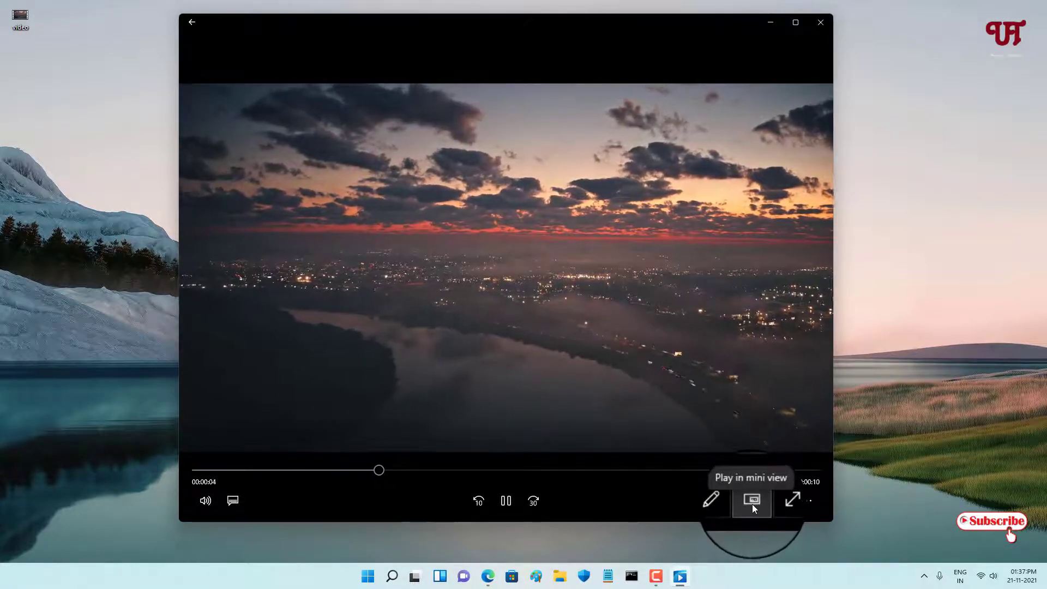
pyautogui.click(752, 499)
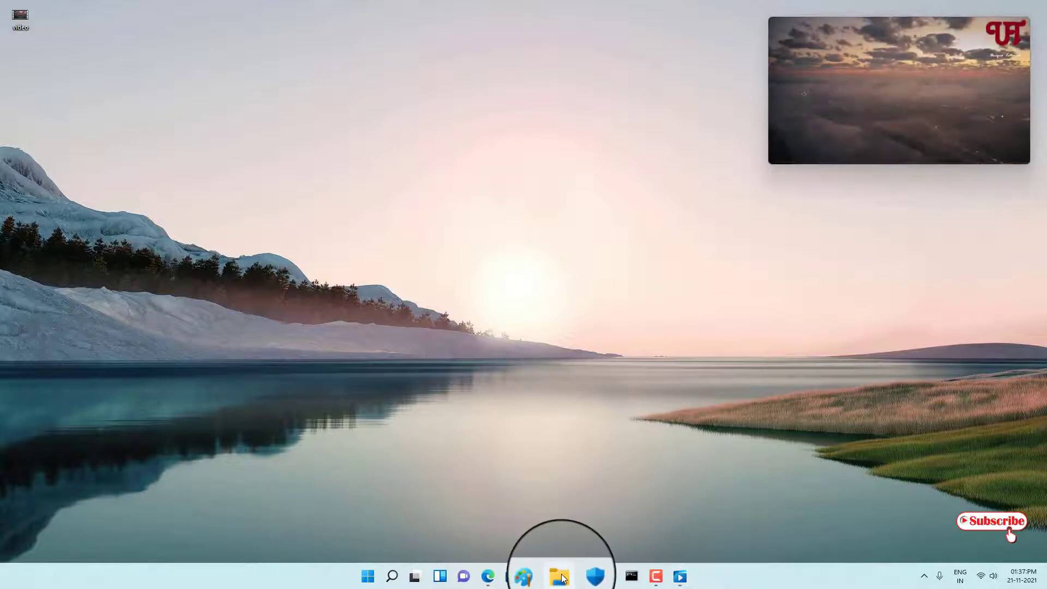
# Bring up File Explorer over the mini video, restore it down, then close it.
pyautogui.click(559, 575)
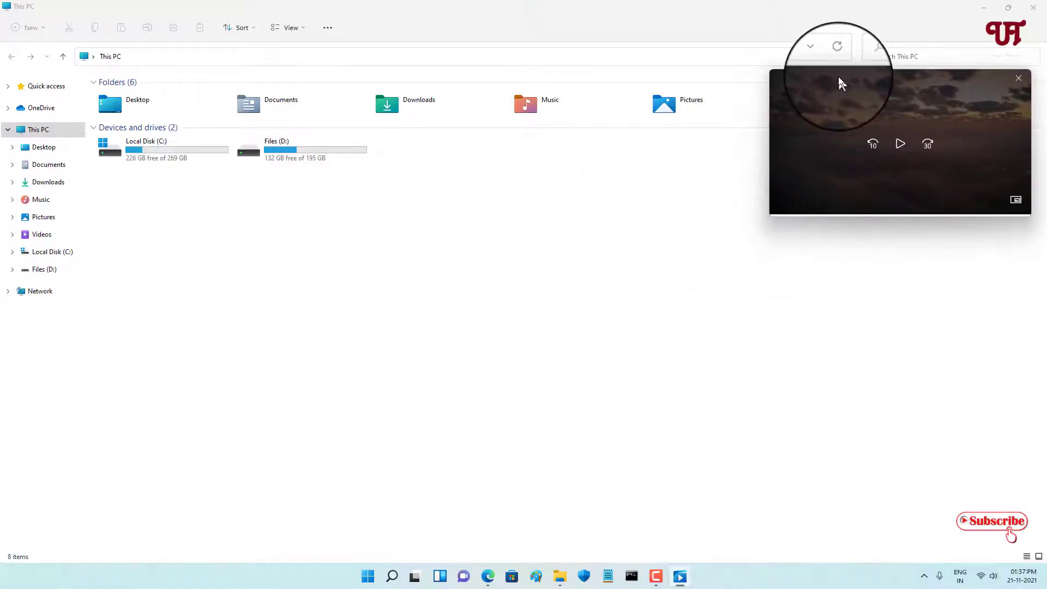
pyautogui.click(1008, 8)
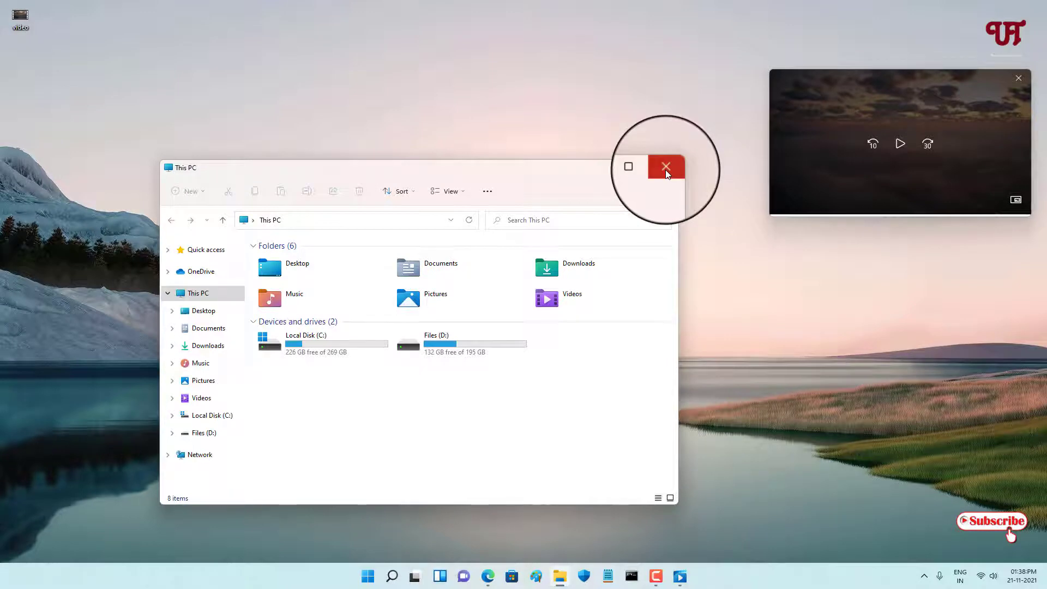
pyautogui.click(665, 165)
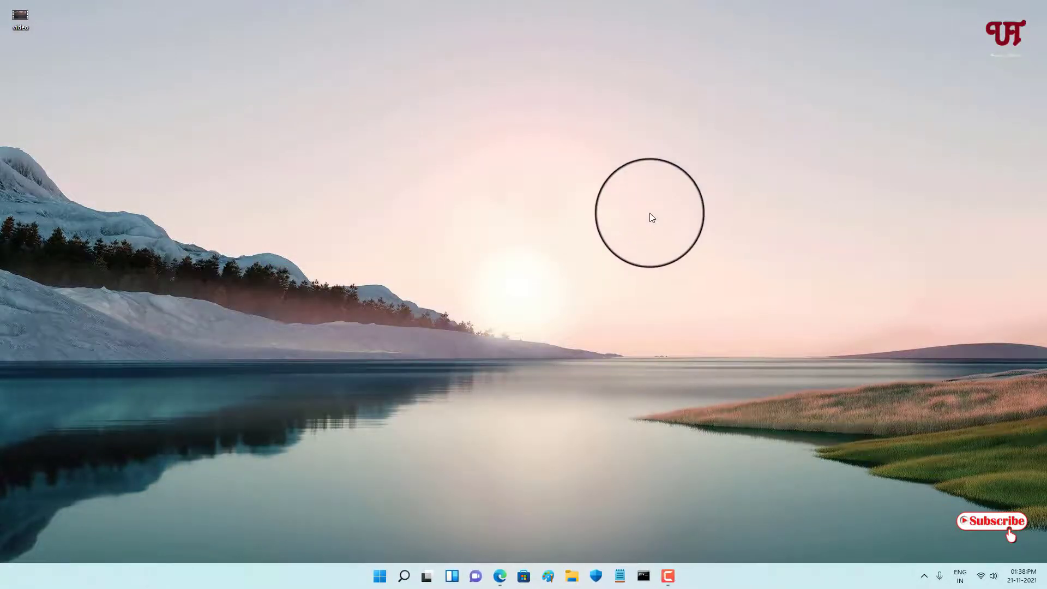
pyautogui.moveTo(676, 227)
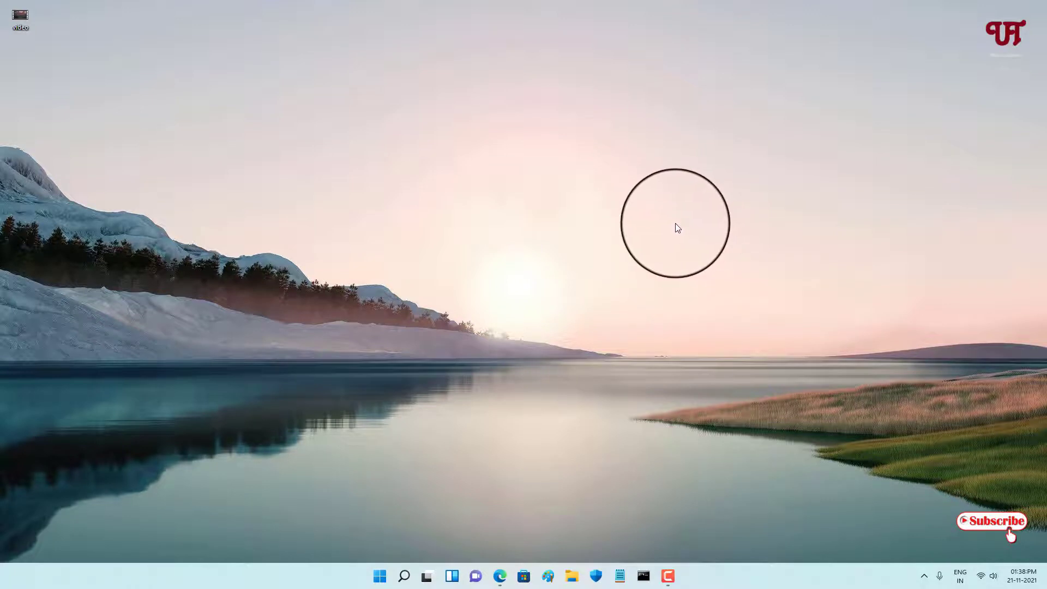
pyautogui.moveTo(693, 246)
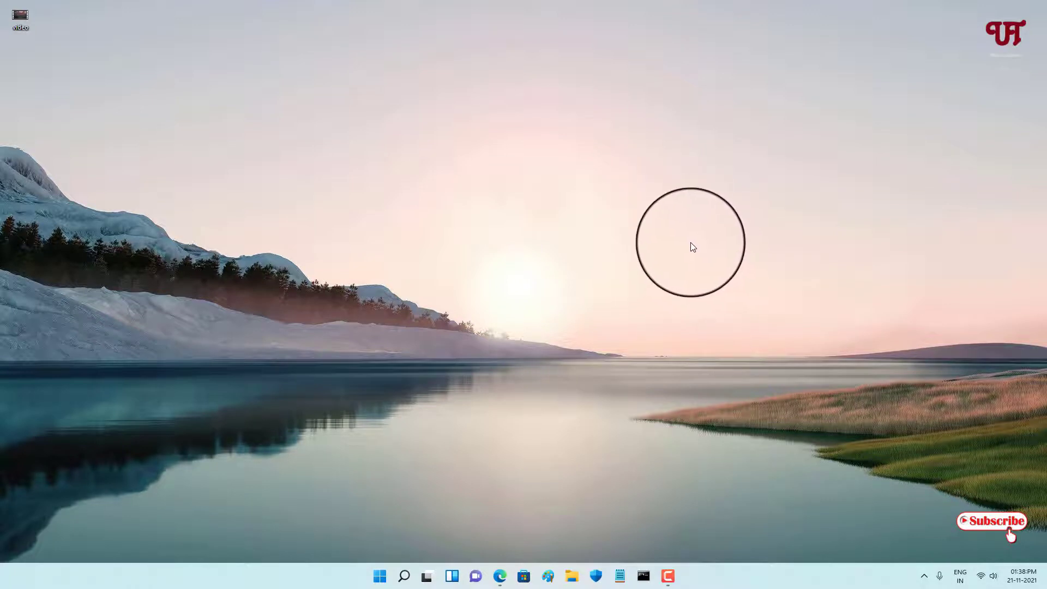
pyautogui.moveTo(638, 301)
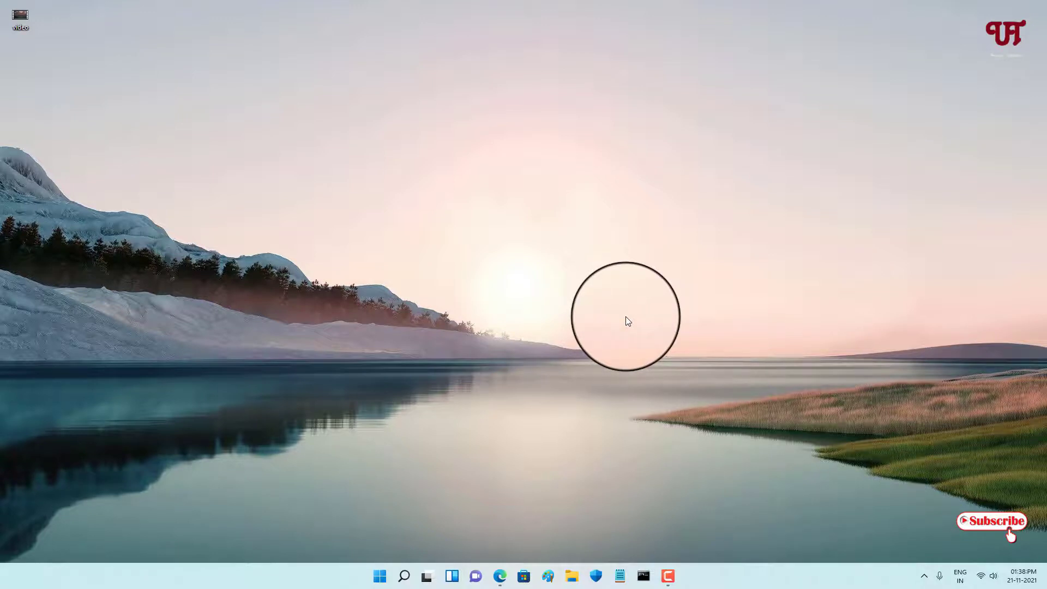
pyautogui.moveTo(561, 373)
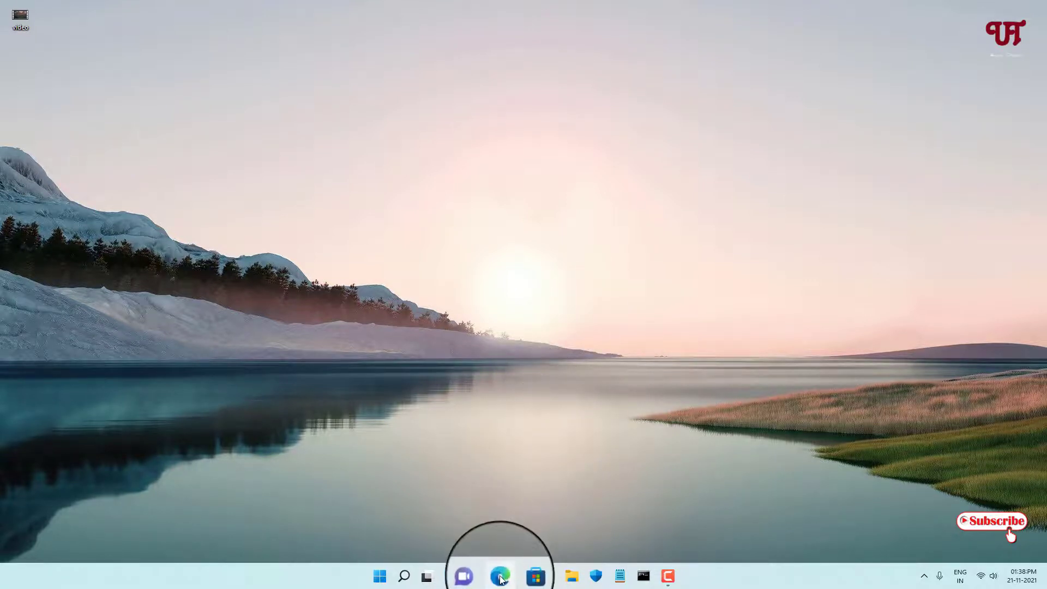
# Pop the Pexels aerial city-at-dawn video into Edge picture-in-picture.
pyautogui.click(500, 576)
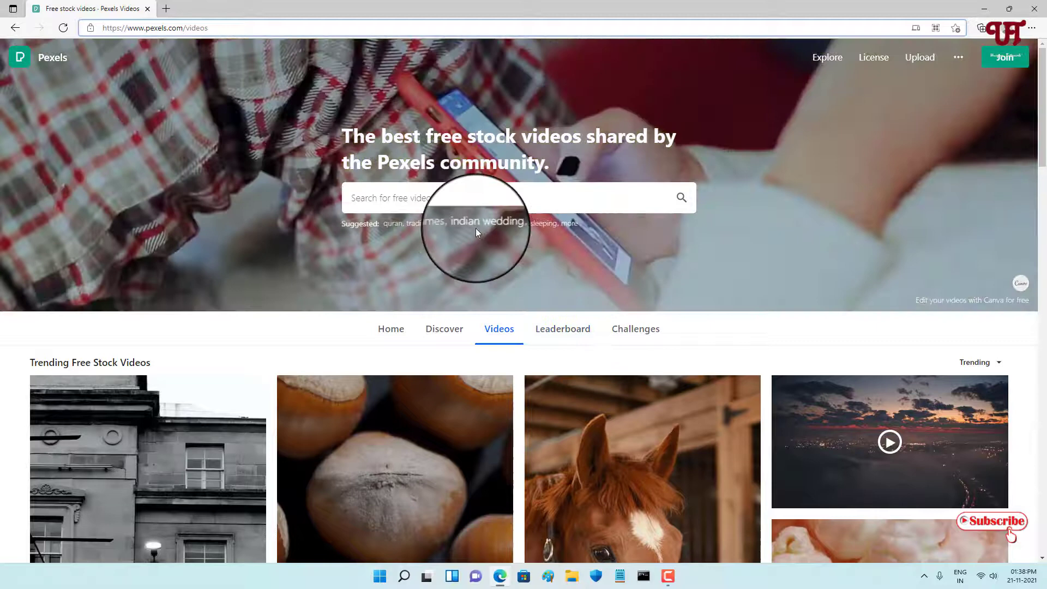
pyautogui.moveTo(732, 374)
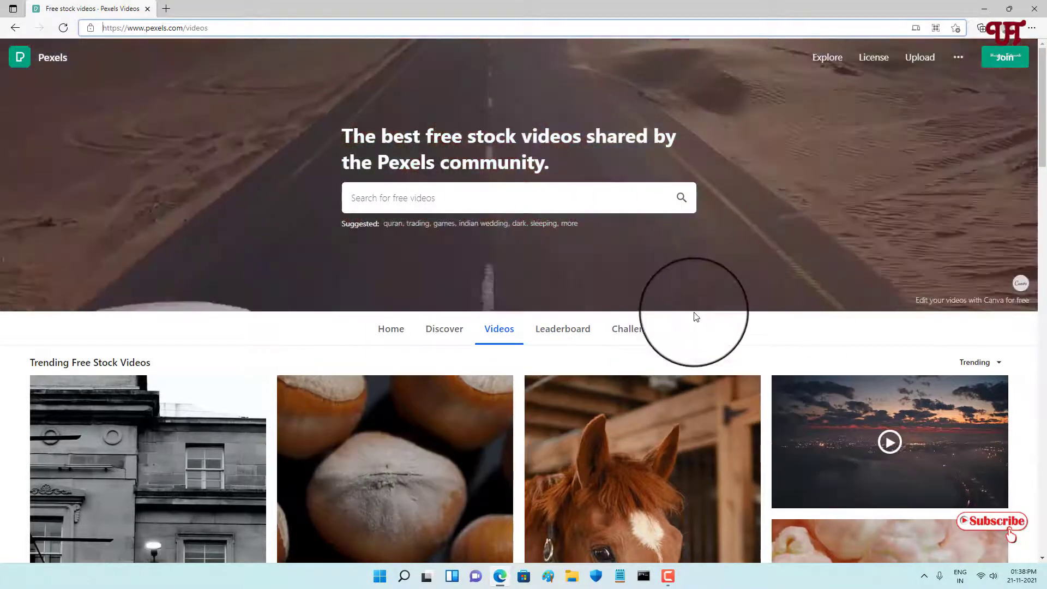
pyautogui.moveTo(839, 426)
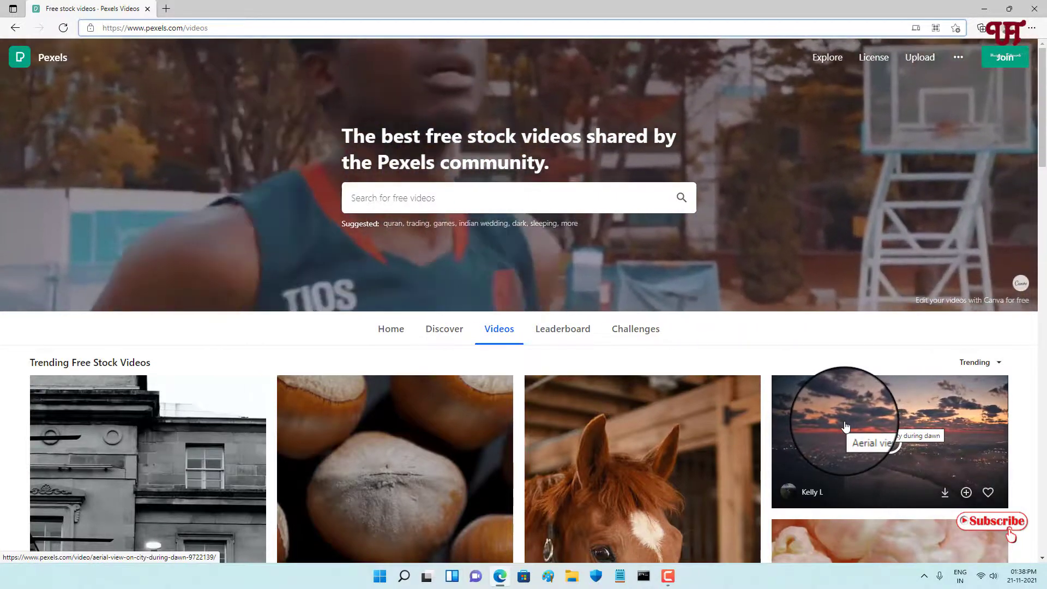
pyautogui.rightClick(844, 424)
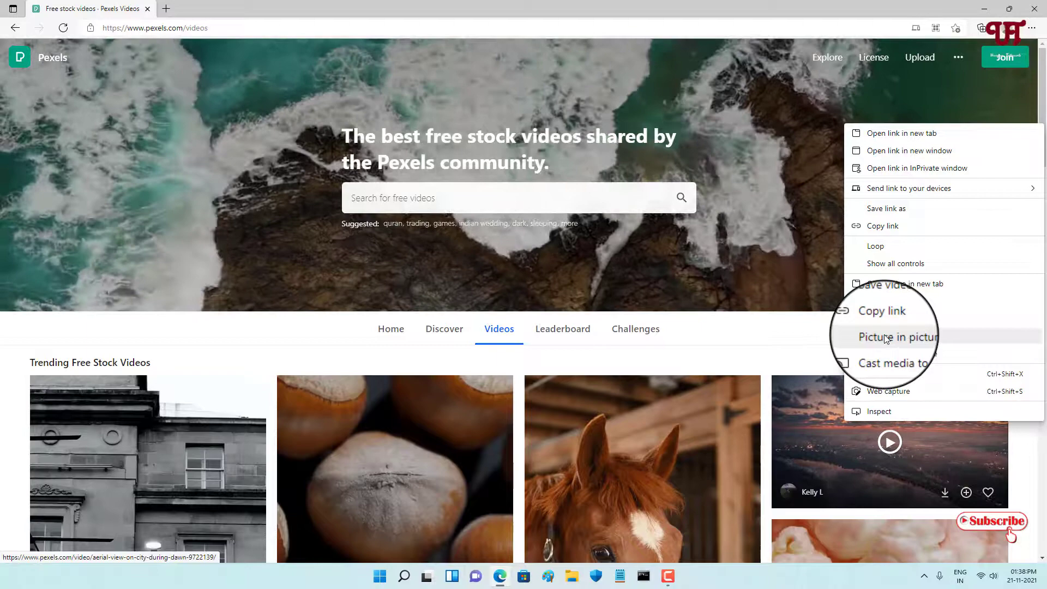
pyautogui.click(898, 336)
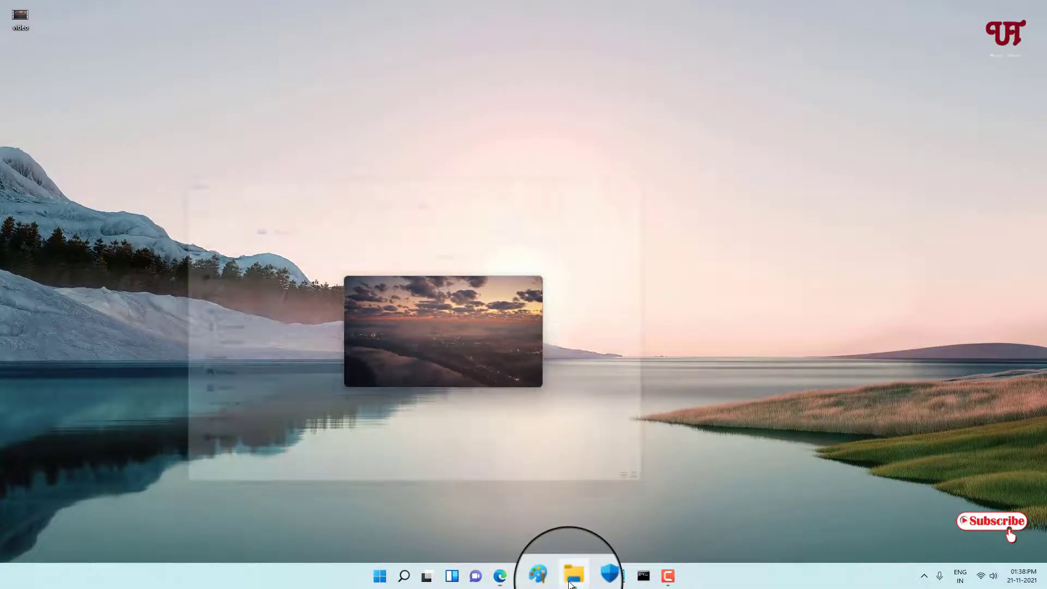
pyautogui.click(573, 576)
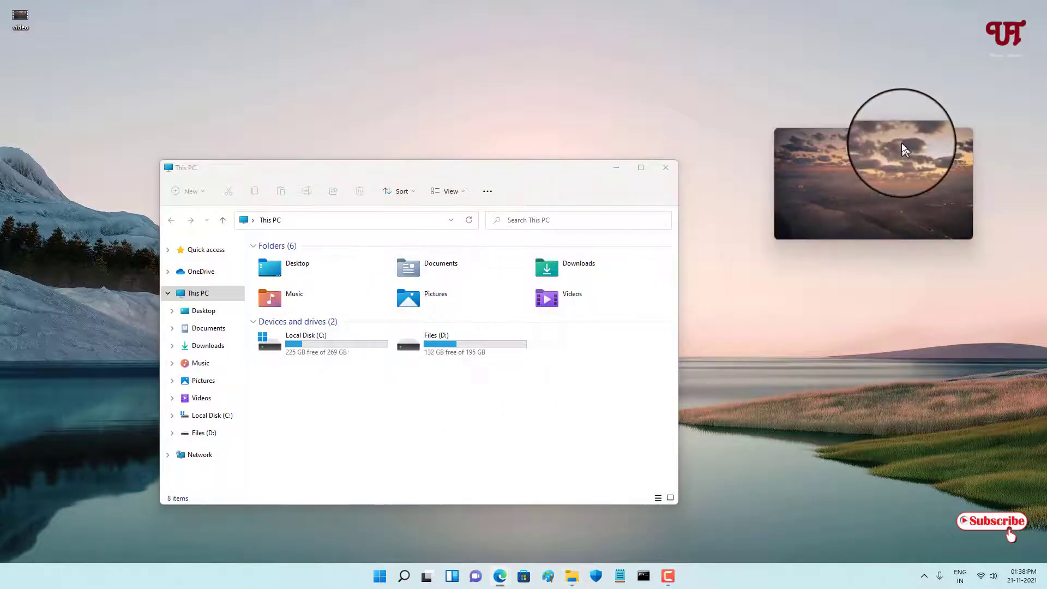
pyautogui.moveTo(662, 168)
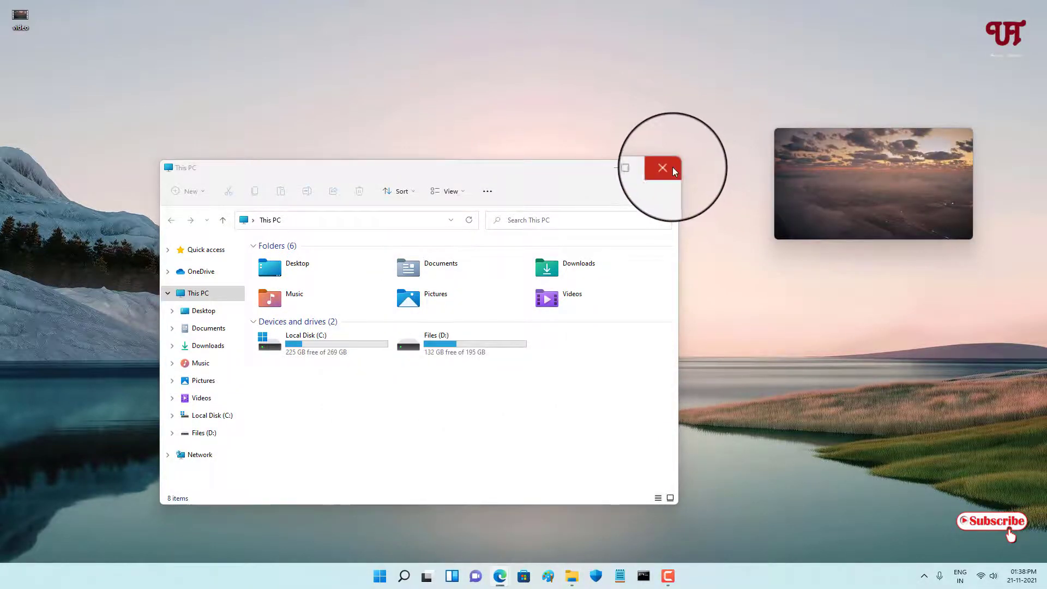
pyautogui.click(662, 168)
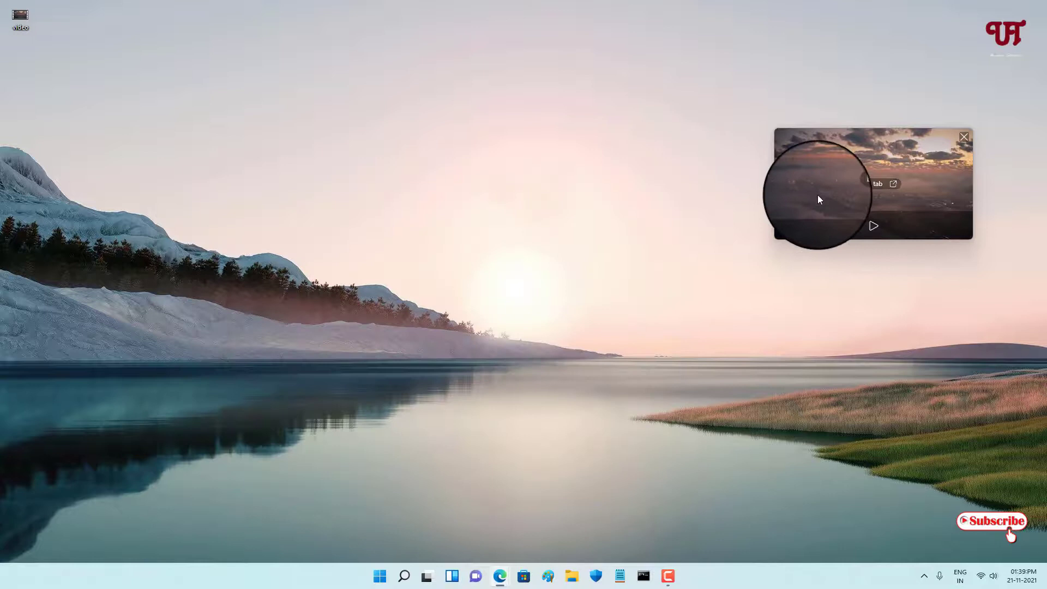
pyautogui.moveTo(839, 335)
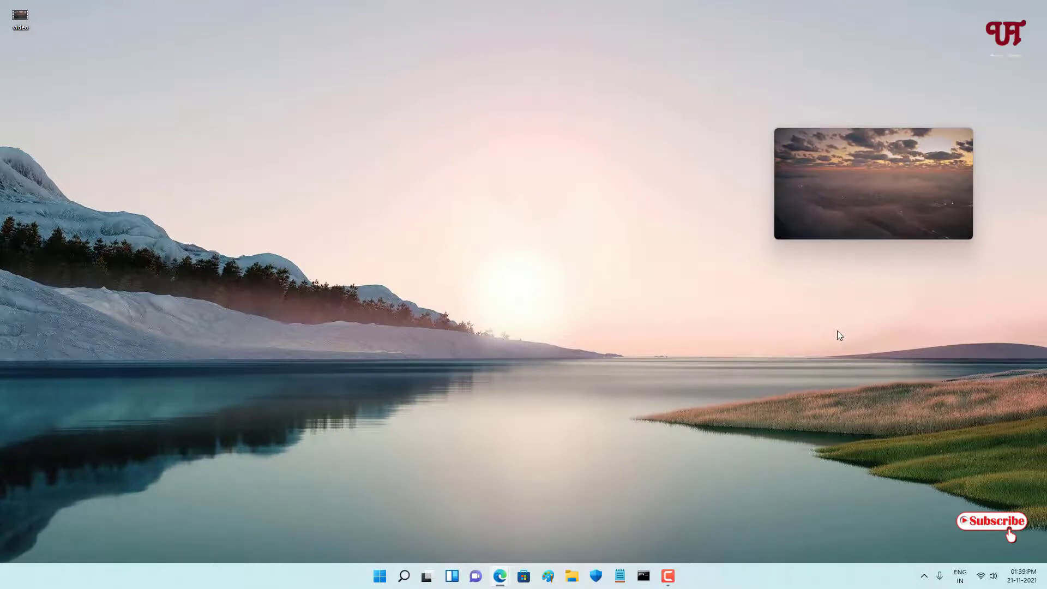
pyautogui.moveTo(938, 229)
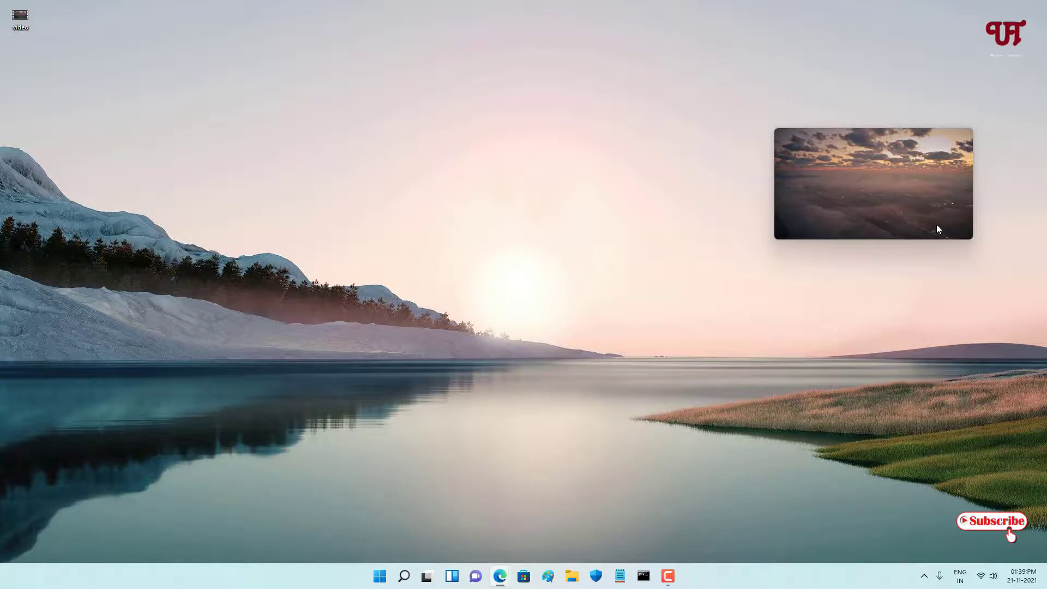
pyautogui.moveTo(964, 139)
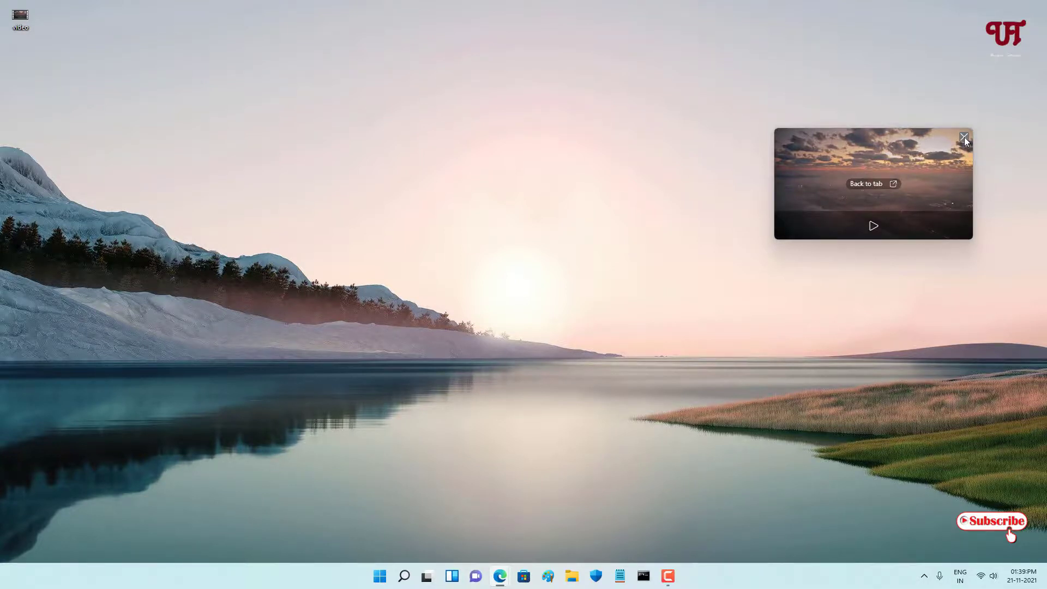
# Close the floating picture-in-picture city video.
pyautogui.click(964, 137)
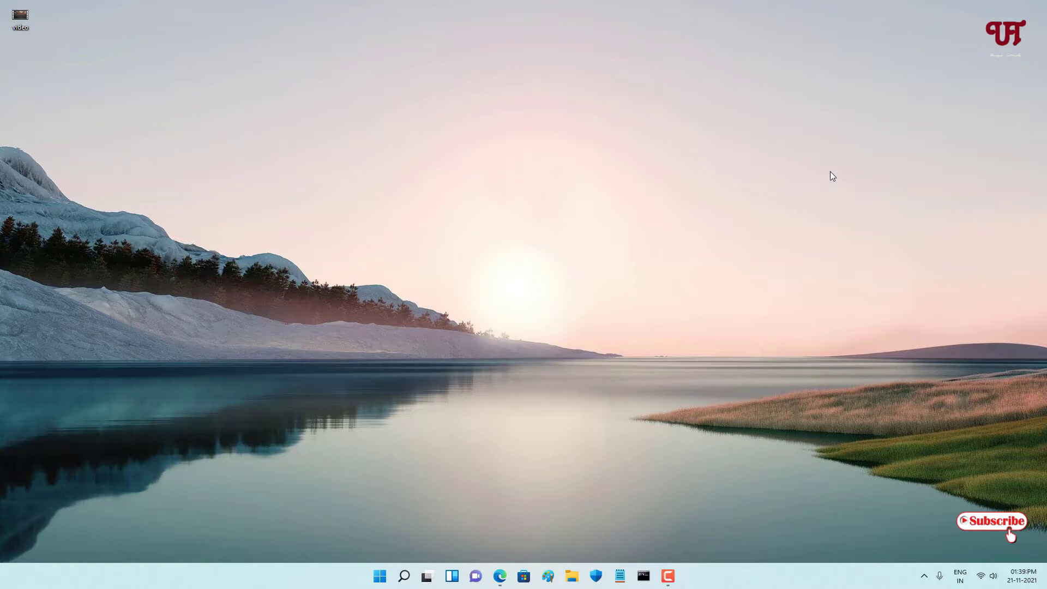
pyautogui.moveTo(710, 340)
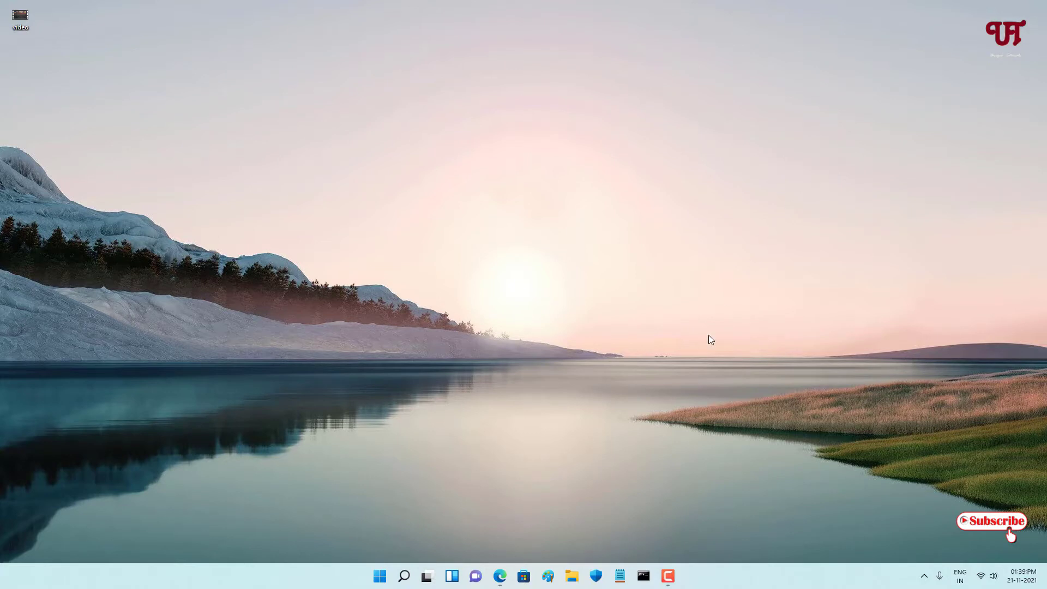